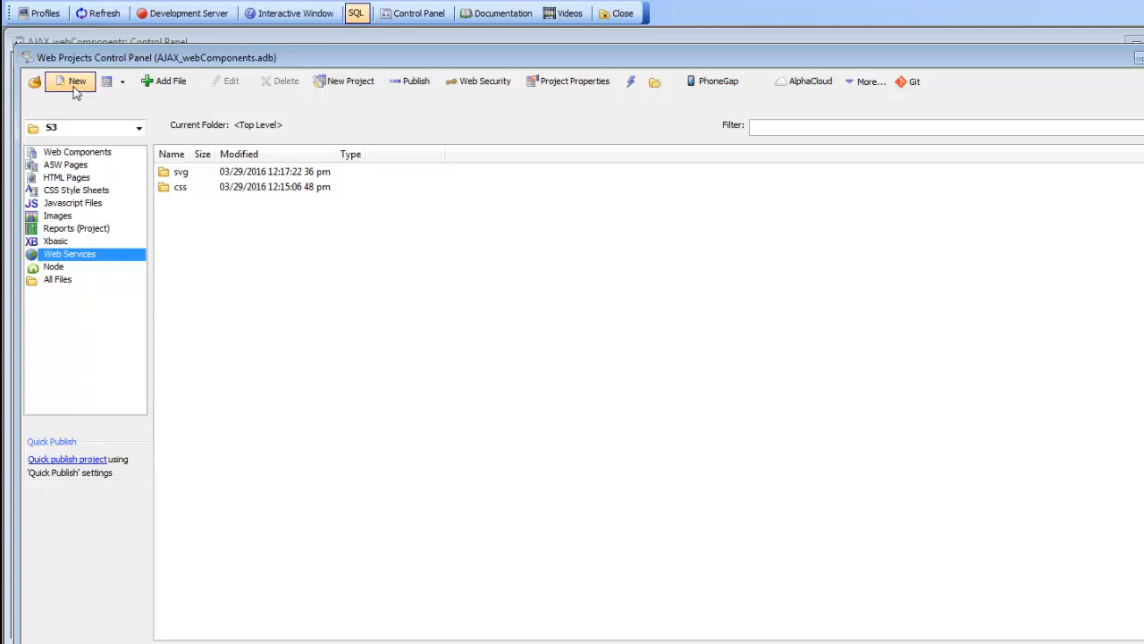
# - Start a new web service definition from the Web Services panel
pyautogui.click(80, 82)
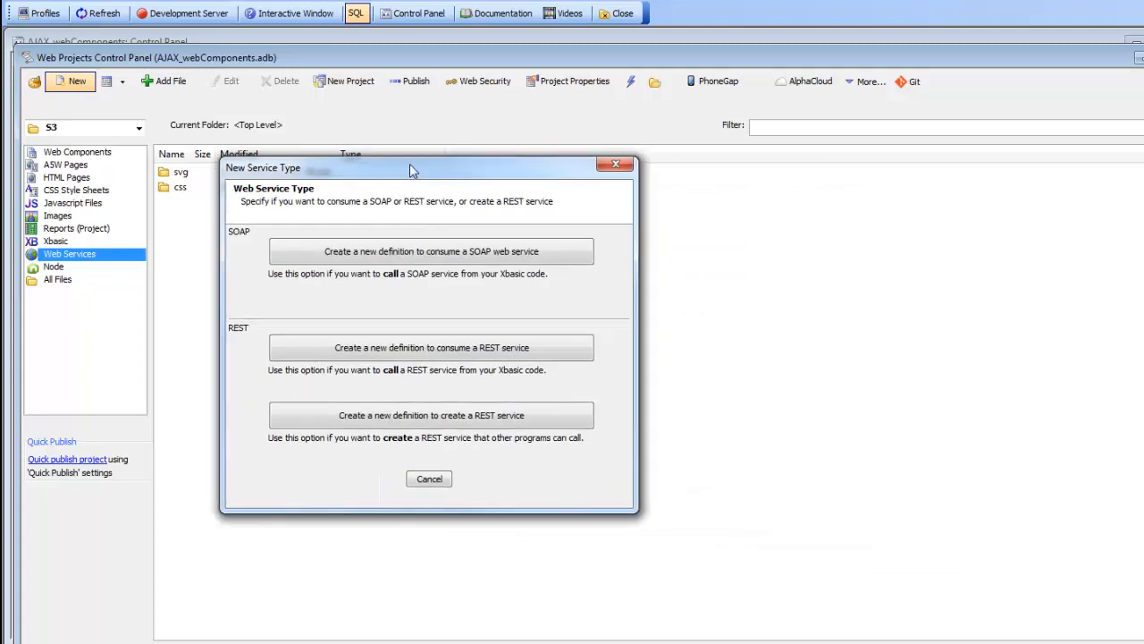
pyautogui.moveTo(340, 273)
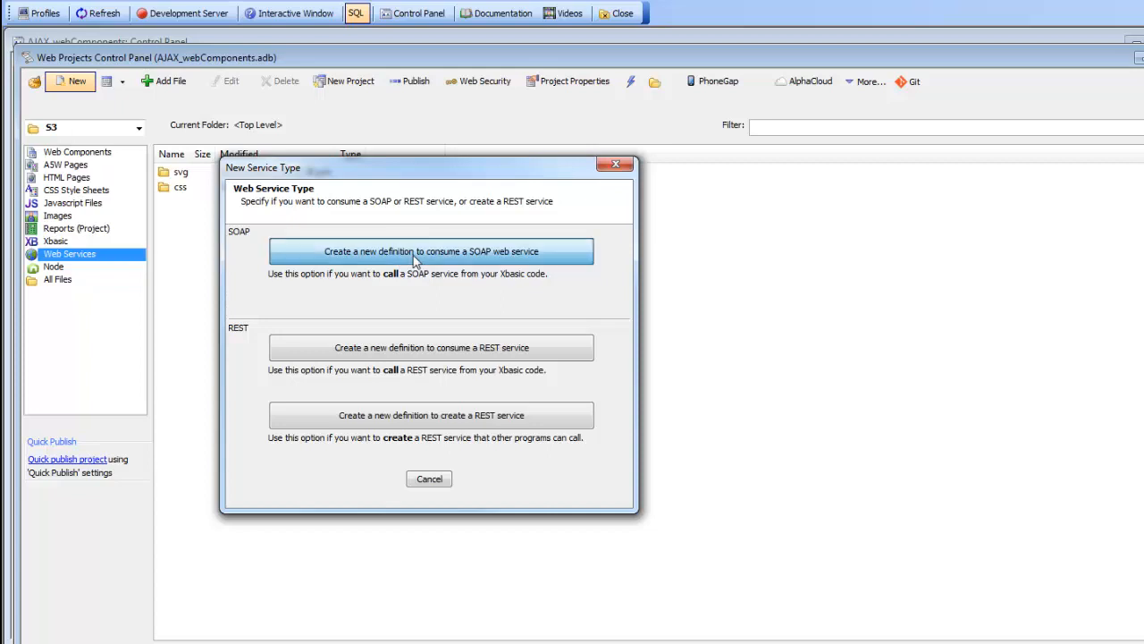
# - Choose to create a definition that consumes a SOAP web service
pyautogui.click(444, 250)
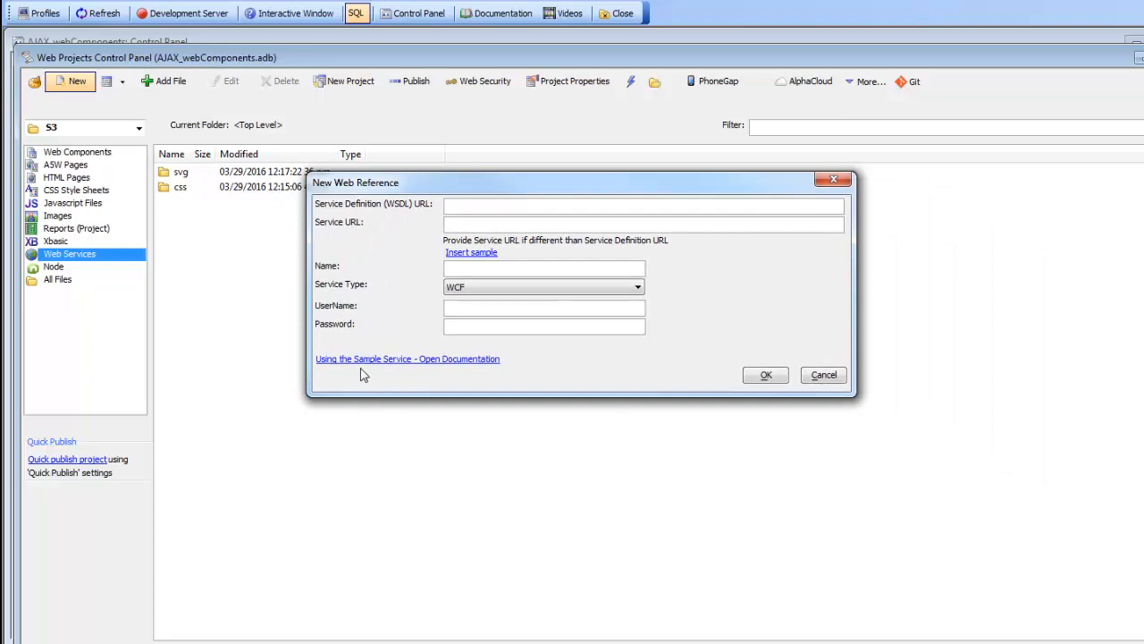
pyautogui.moveTo(393, 373)
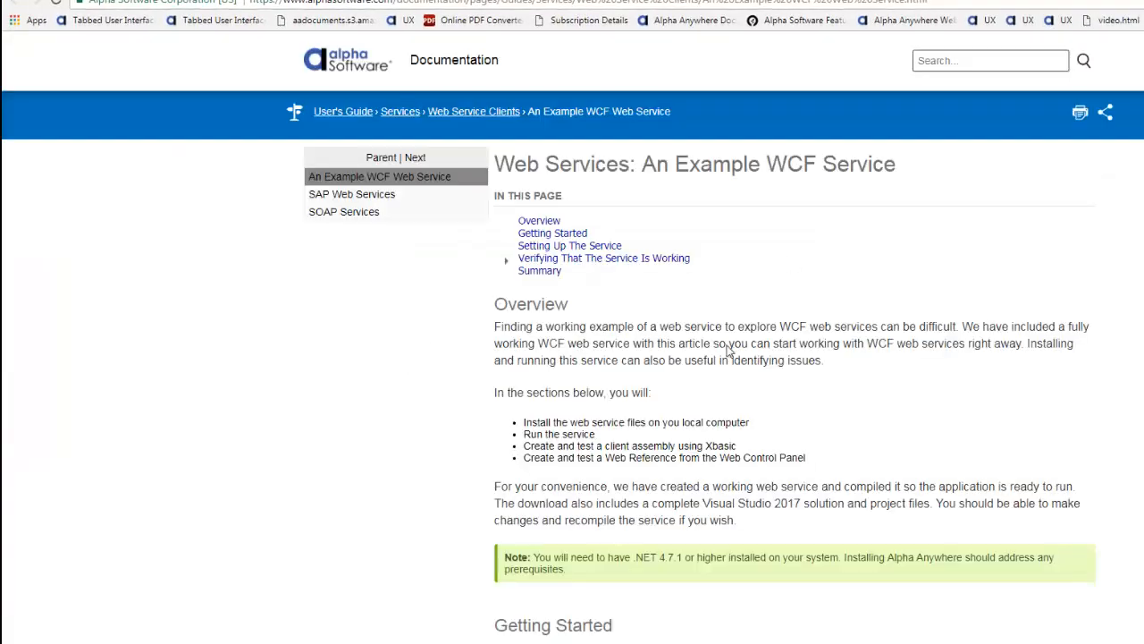
pyautogui.moveTo(610, 375)
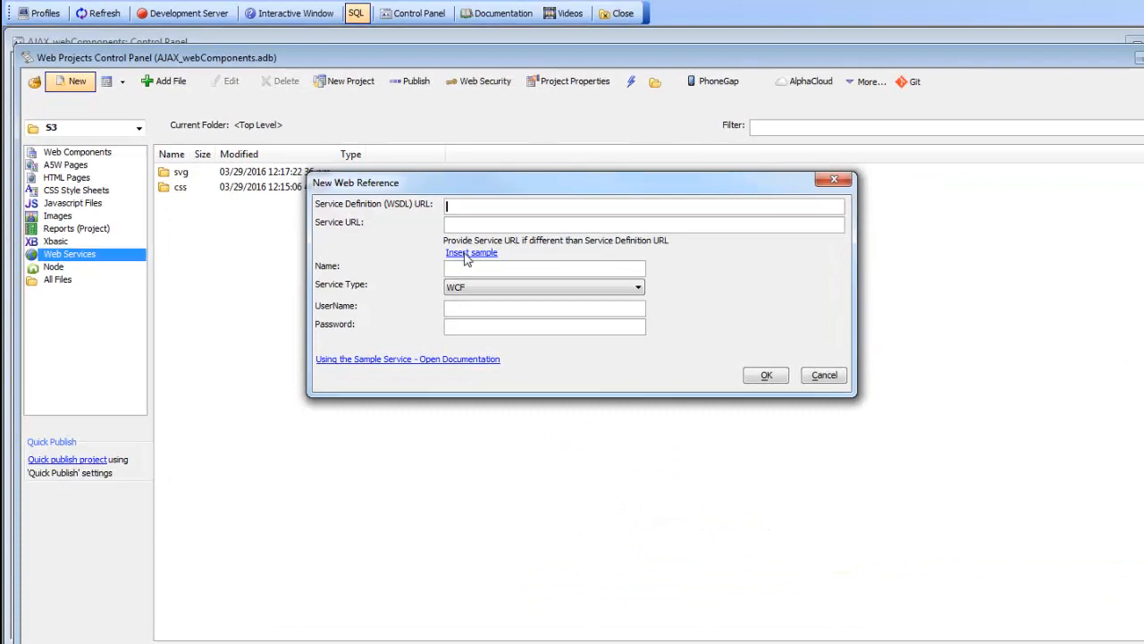
# - Pick 'Sample WCF Service (locally hosted)' from the Insert sample list
pyautogui.click(470, 252)
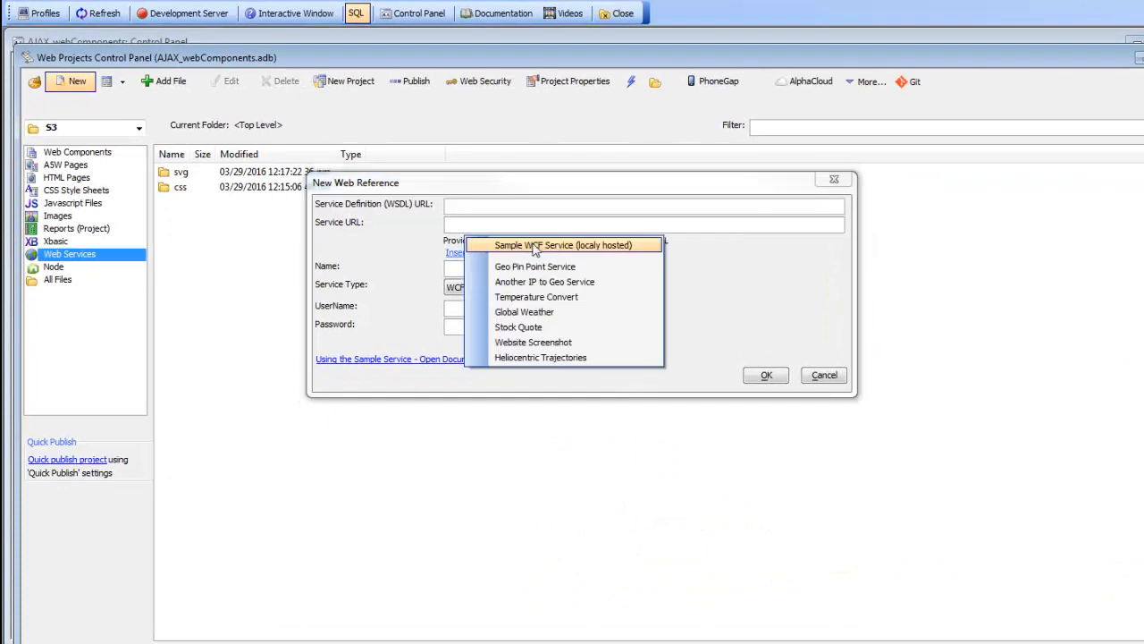
pyautogui.click(565, 243)
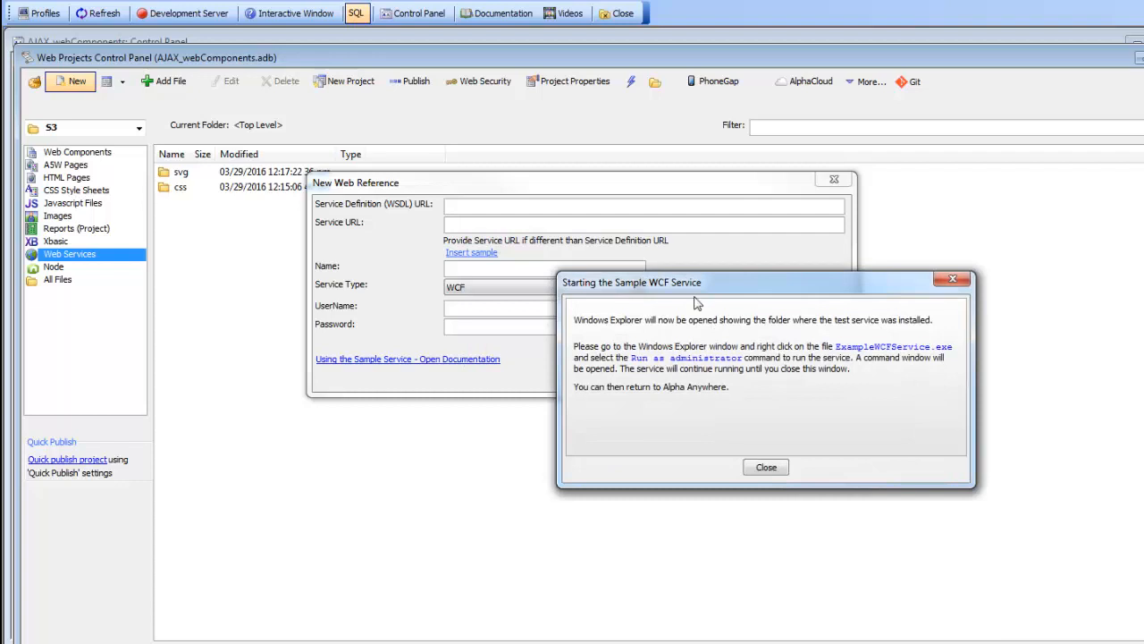
pyautogui.moveTo(654, 396)
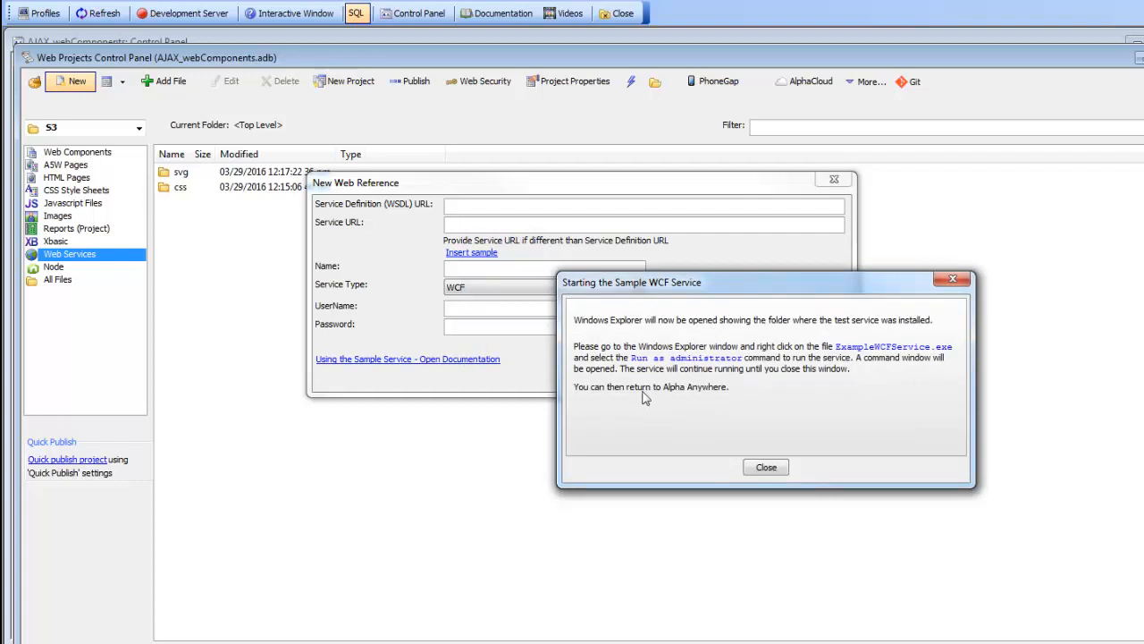
pyautogui.moveTo(766, 468)
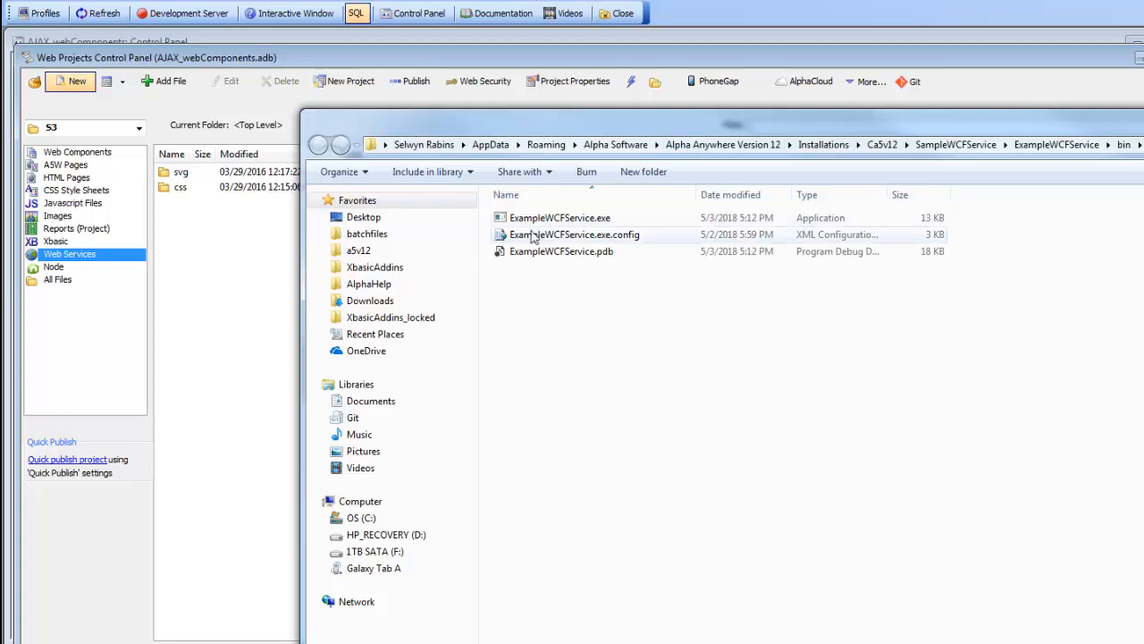
# - Run ExampleWCFService.exe as administrator, then close the faulted second launch
pyautogui.rightClick(559, 218)
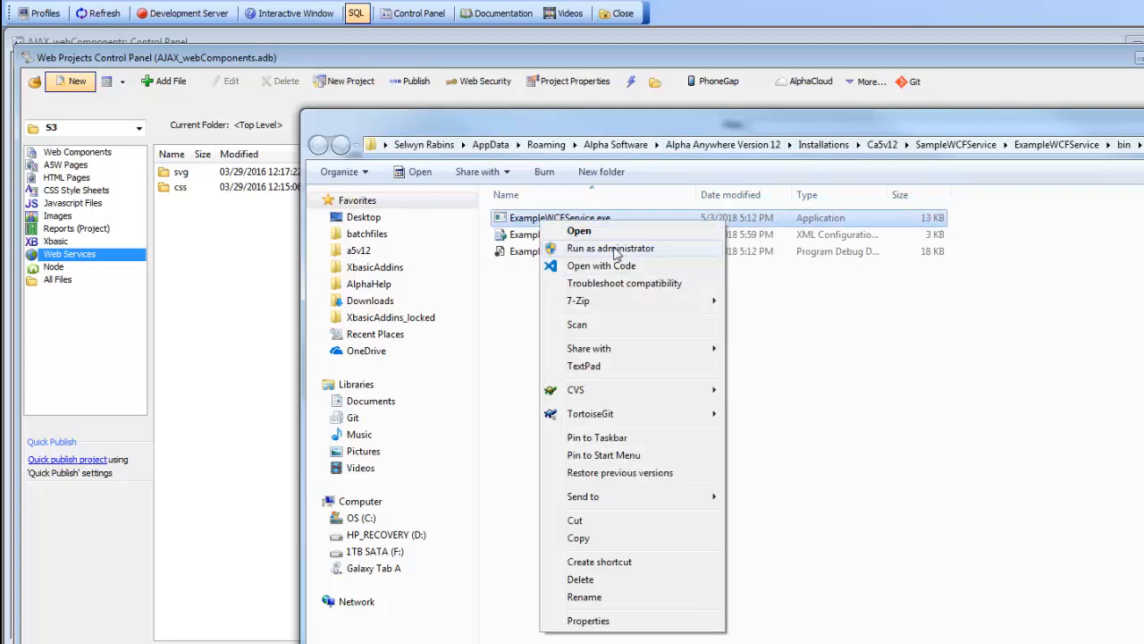
pyautogui.click(611, 247)
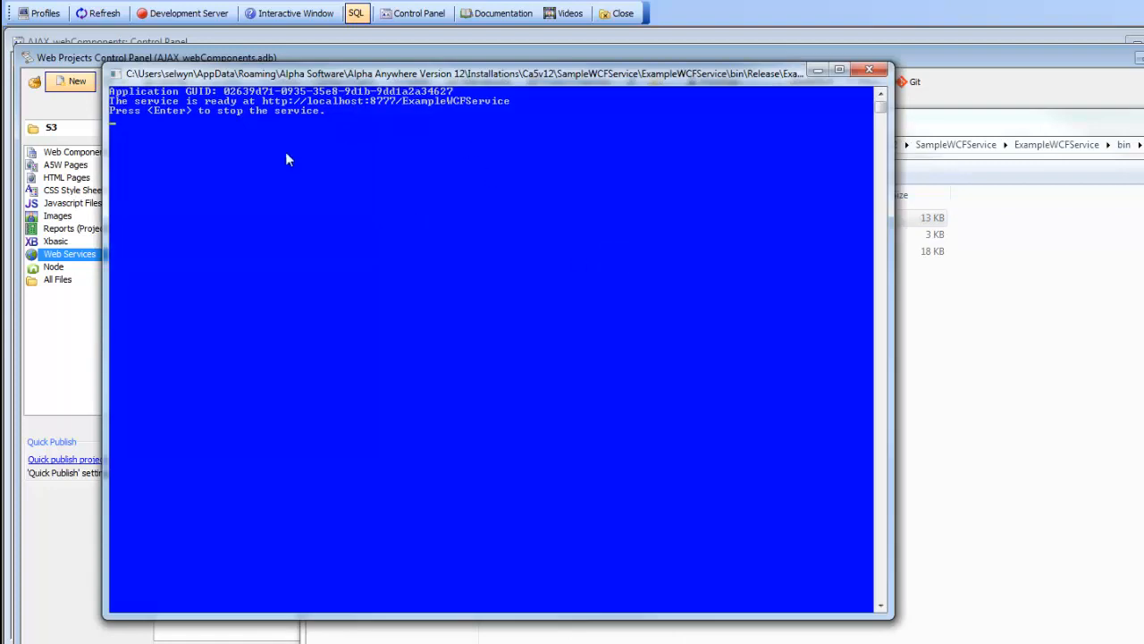
pyautogui.moveTo(576, 253)
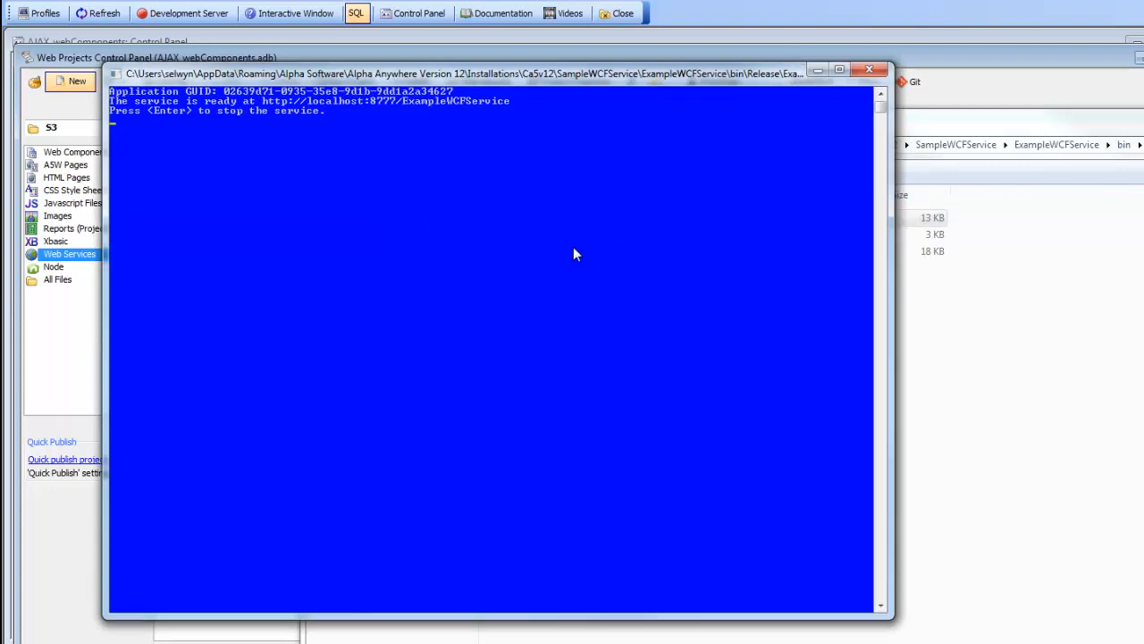
pyautogui.moveTo(320, 277)
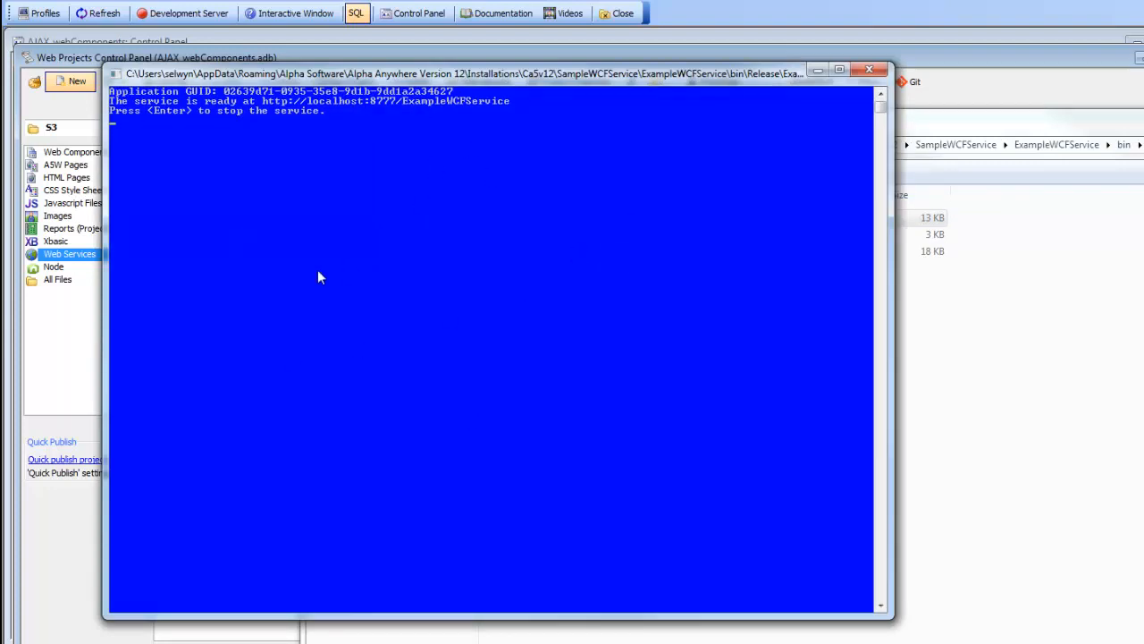
pyautogui.moveTo(440, 84)
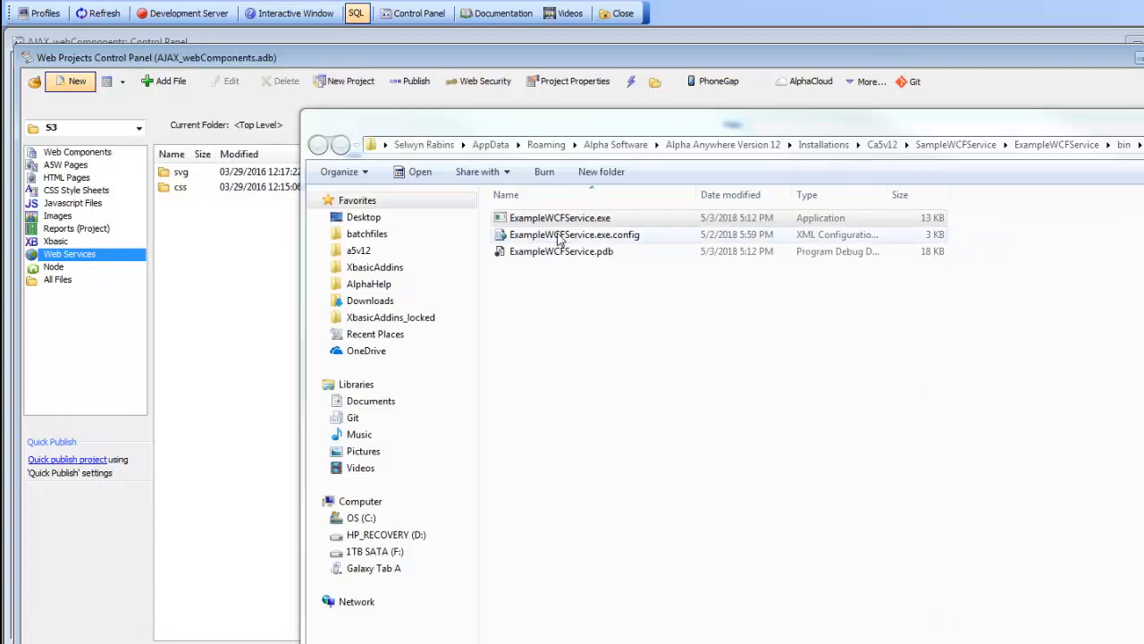
pyautogui.rightClick(560, 218)
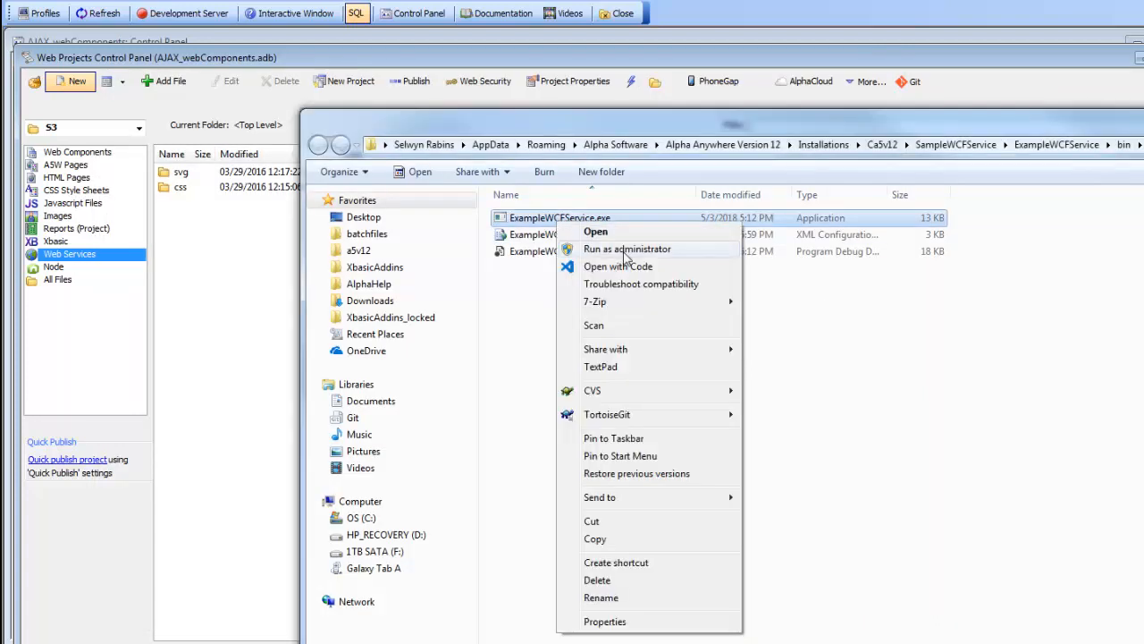
pyautogui.click(595, 232)
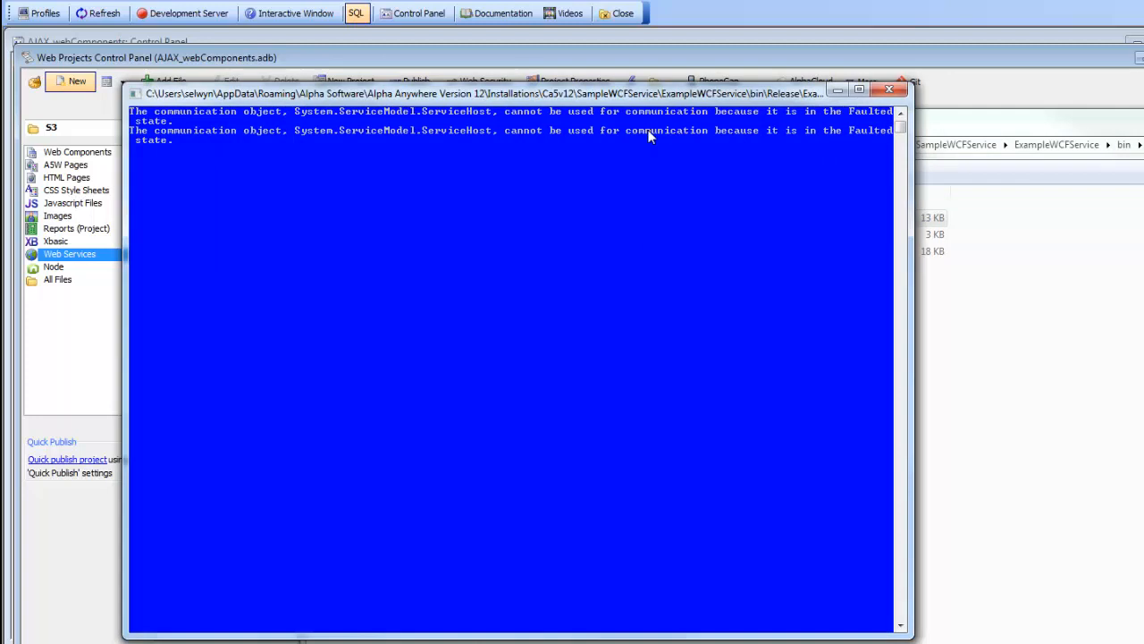
pyautogui.moveTo(725, 143)
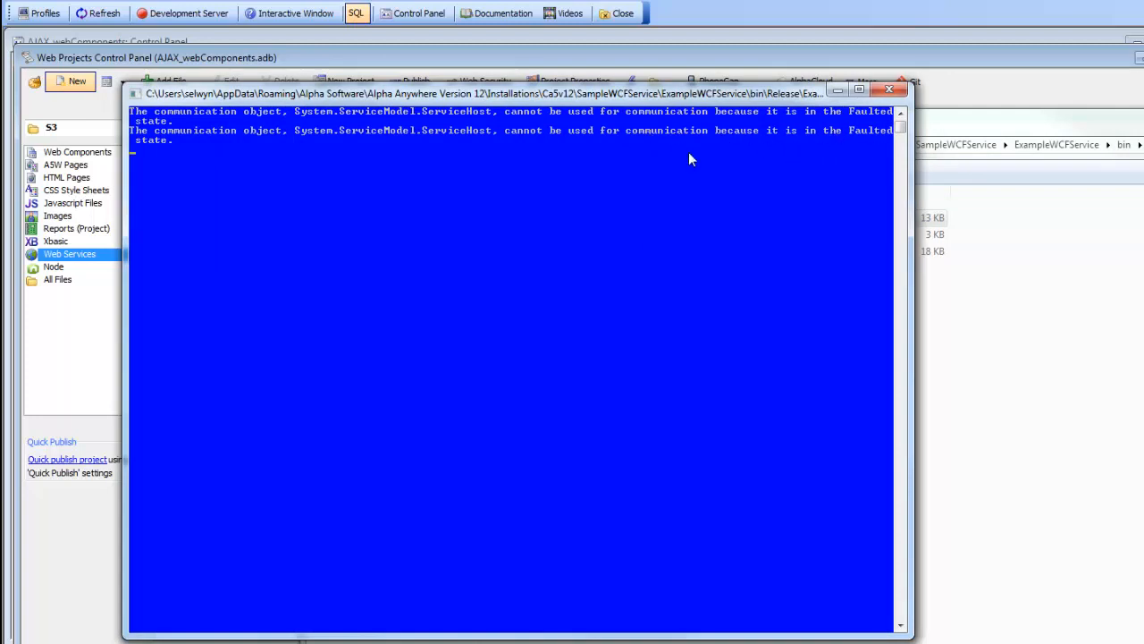
pyautogui.moveTo(901, 124)
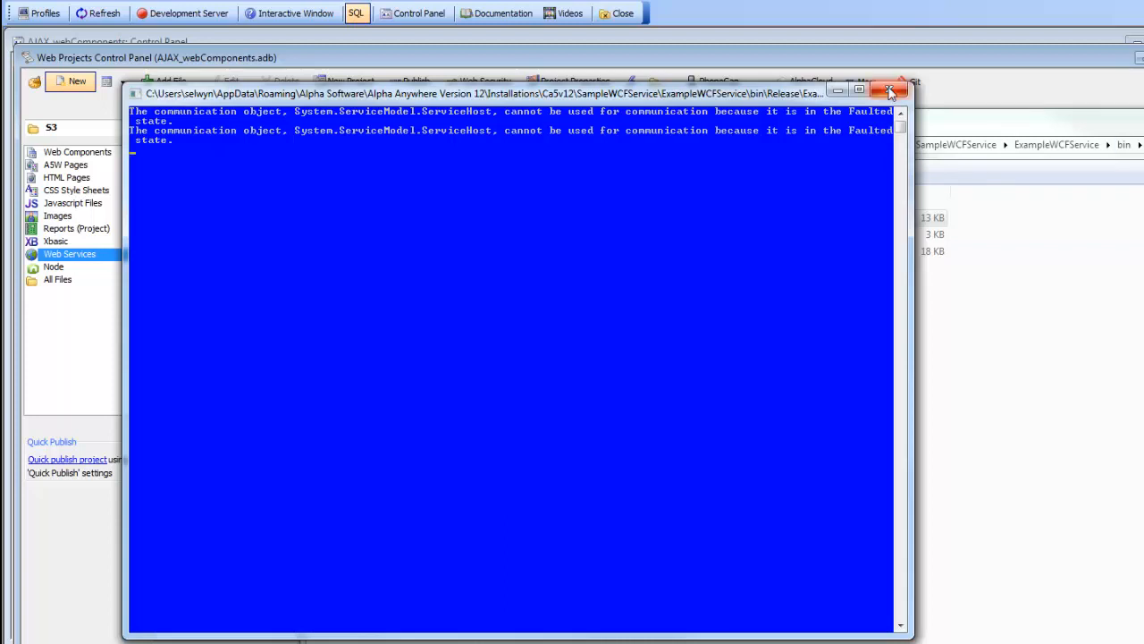
pyautogui.click(888, 89)
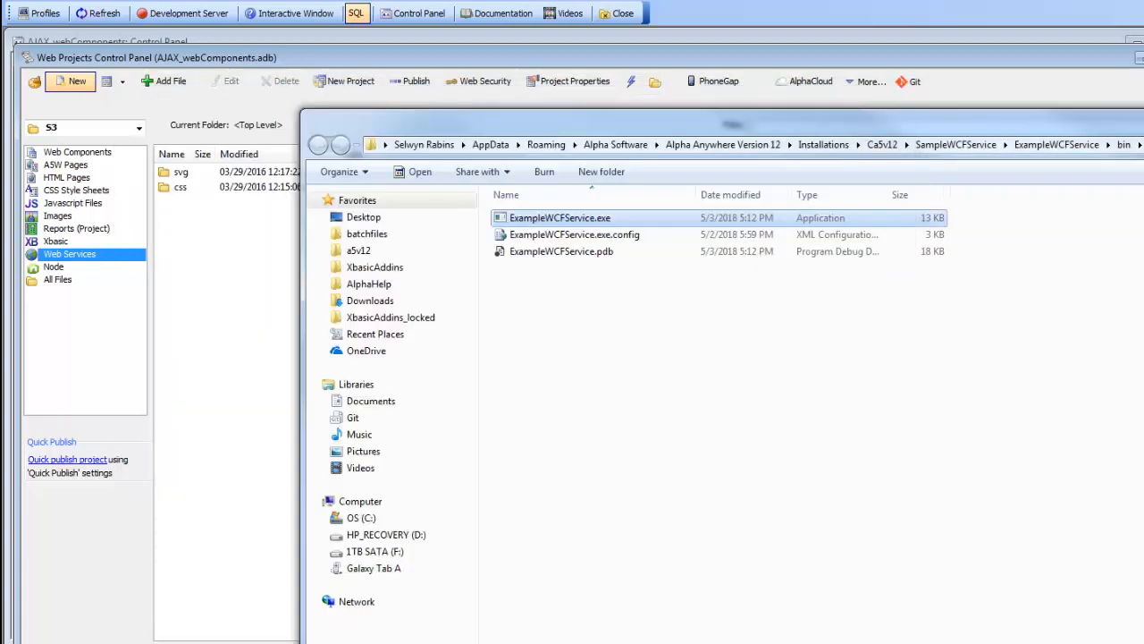
# - Launch ExampleWCFService.exe so its console reports ready at localhost:8777
pyautogui.doubleClick(558, 218)
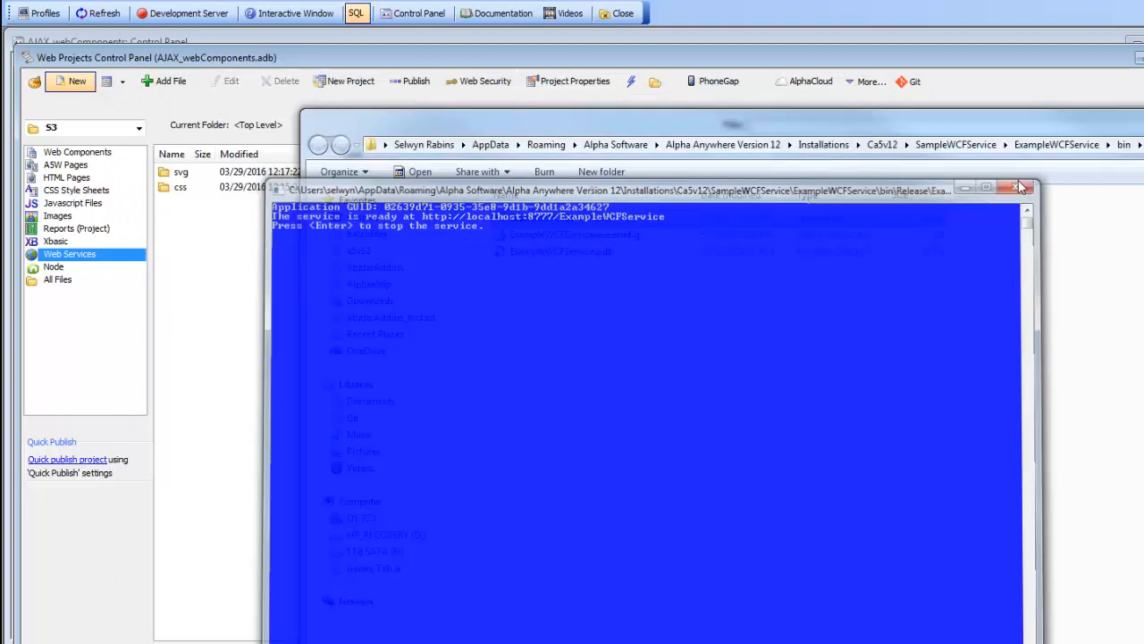
pyautogui.click(1019, 187)
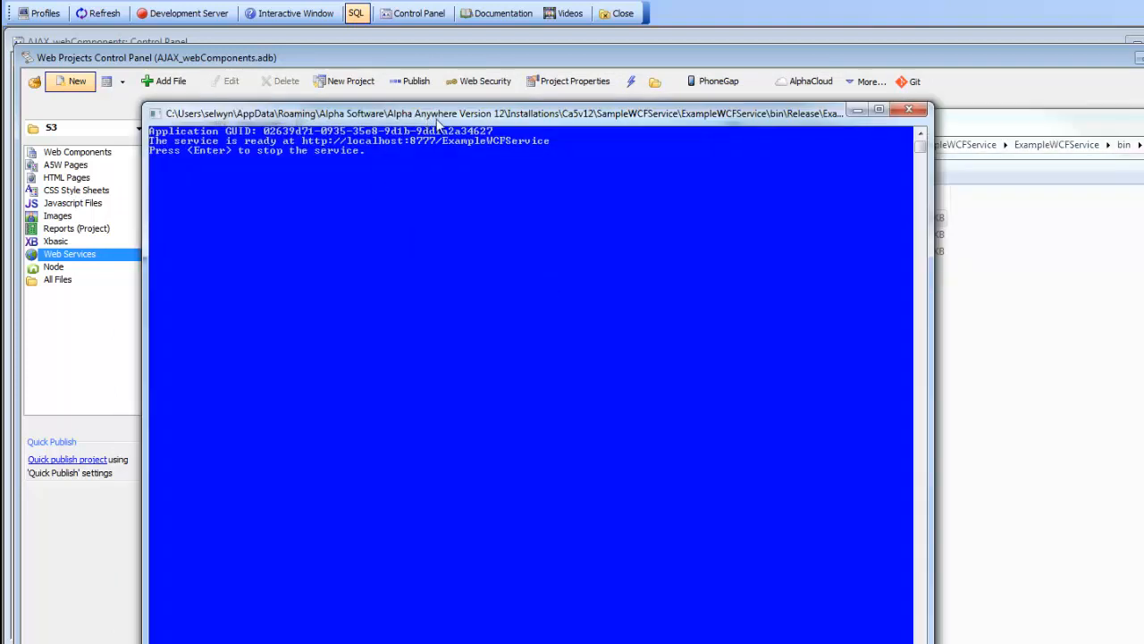
pyautogui.moveTo(331, 116)
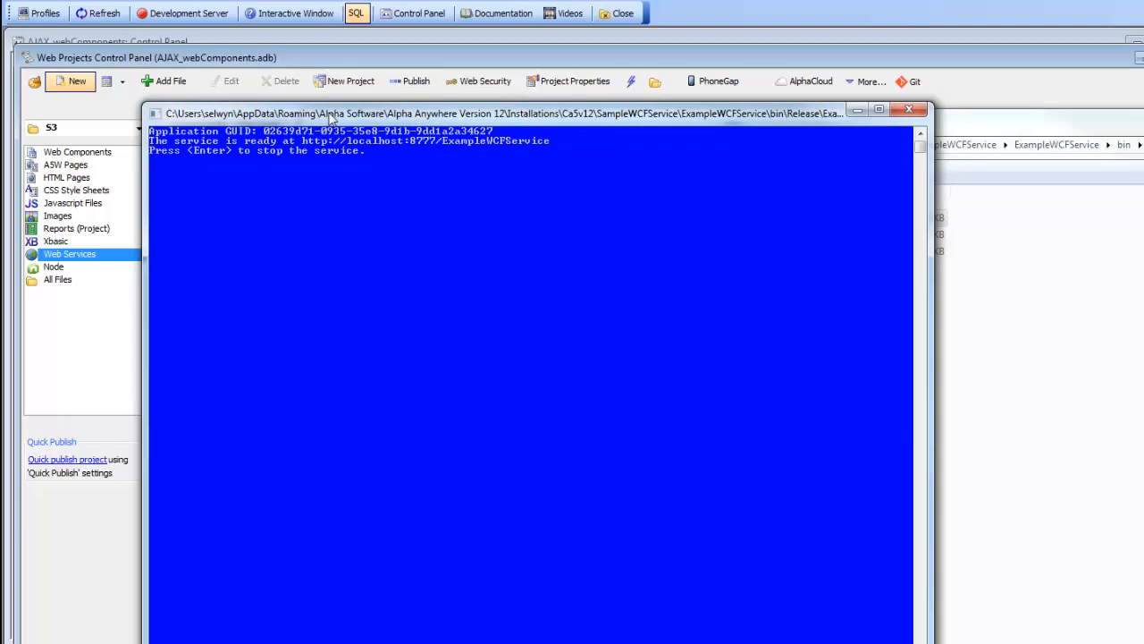
pyautogui.moveTo(427, 154)
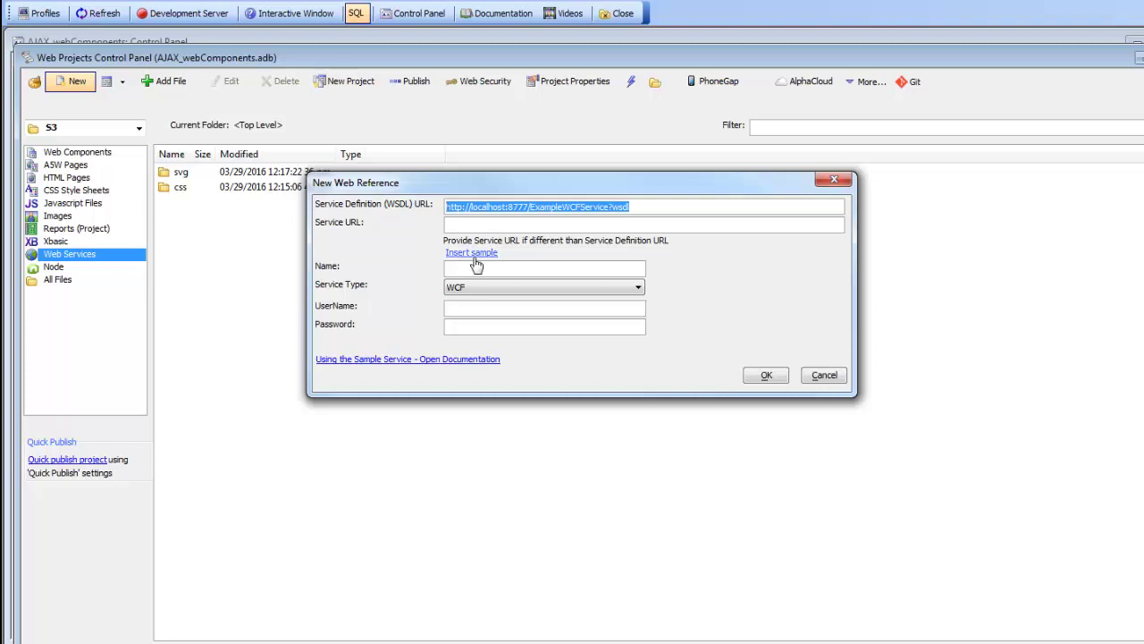
# - Create the WCF web reference ExampleWCFService.a5wsvref from the sample WSDL and select it
pyautogui.click(470, 252)
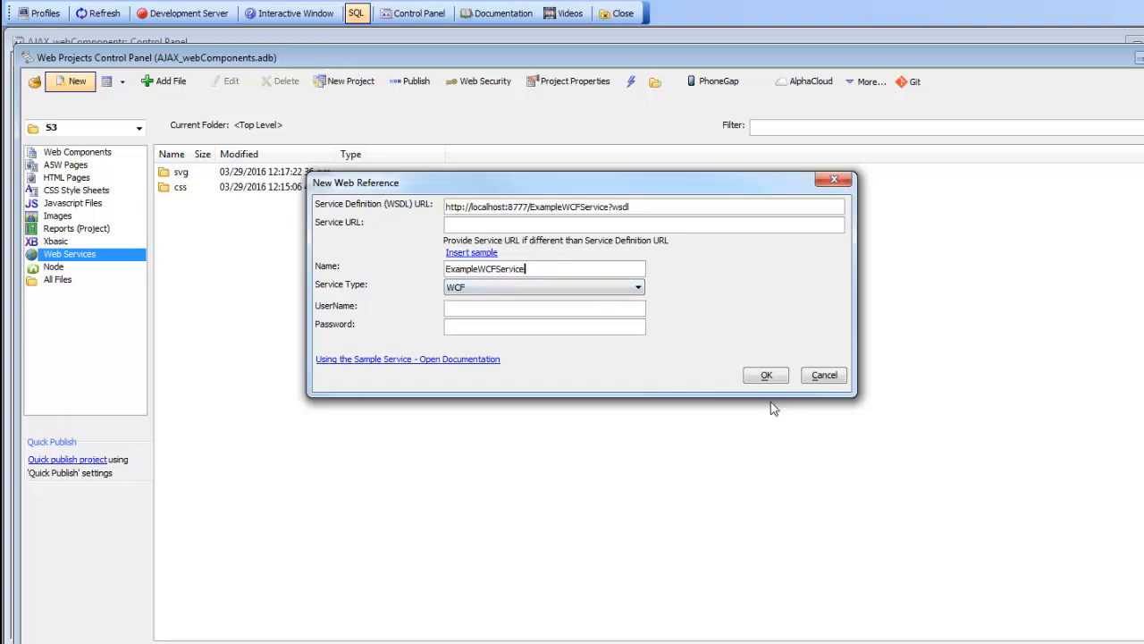
pyautogui.click(765, 376)
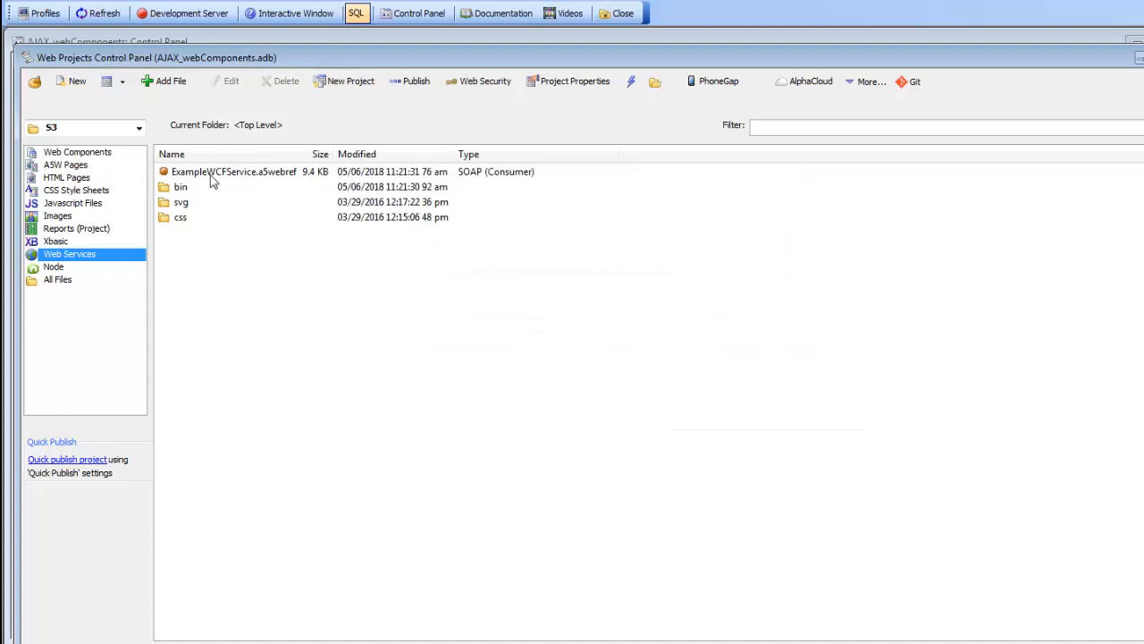
pyautogui.click(229, 171)
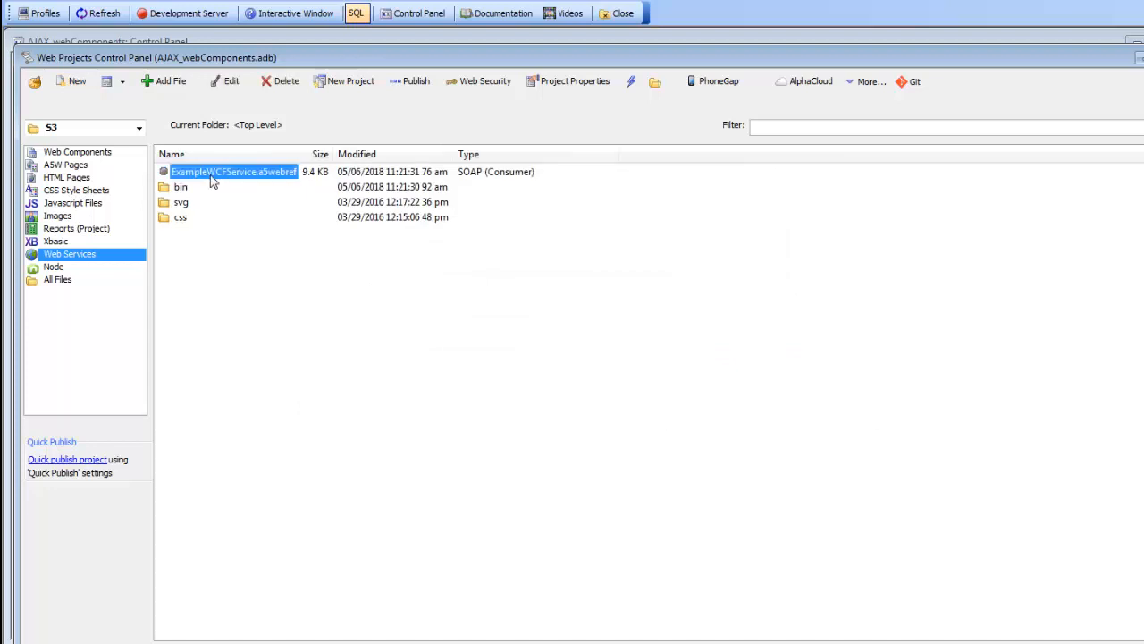
# - Explore ExampleWCFService, reviewing the ListProducts and GetCustomer arguments and returns
pyautogui.doubleClick(234, 171)
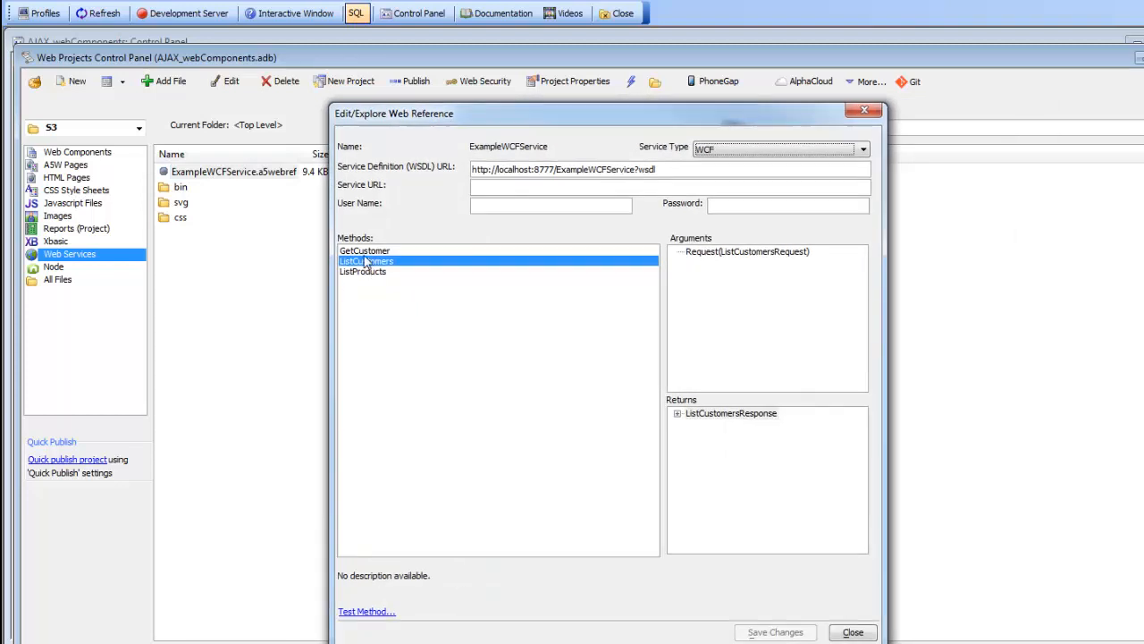
pyautogui.moveTo(400, 297)
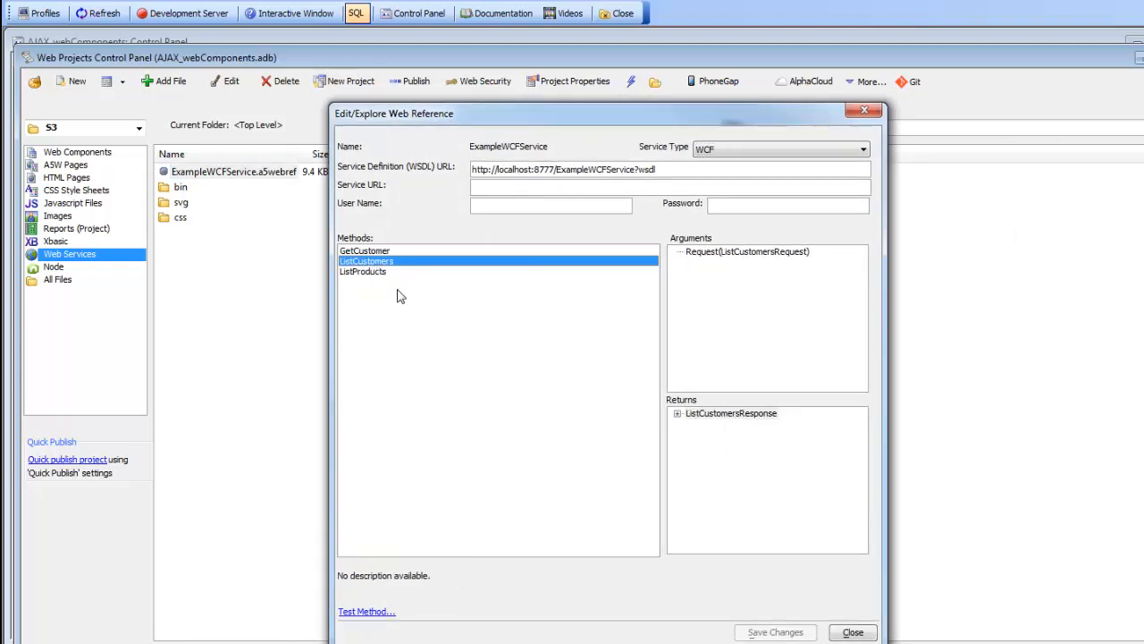
pyautogui.click(364, 272)
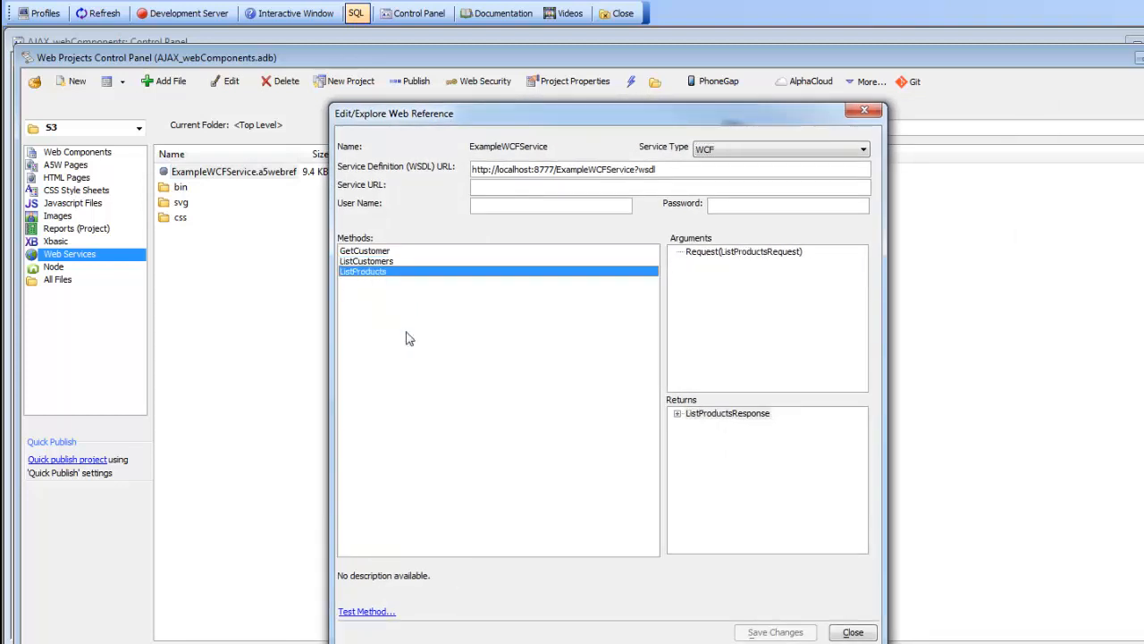
pyautogui.click(365, 250)
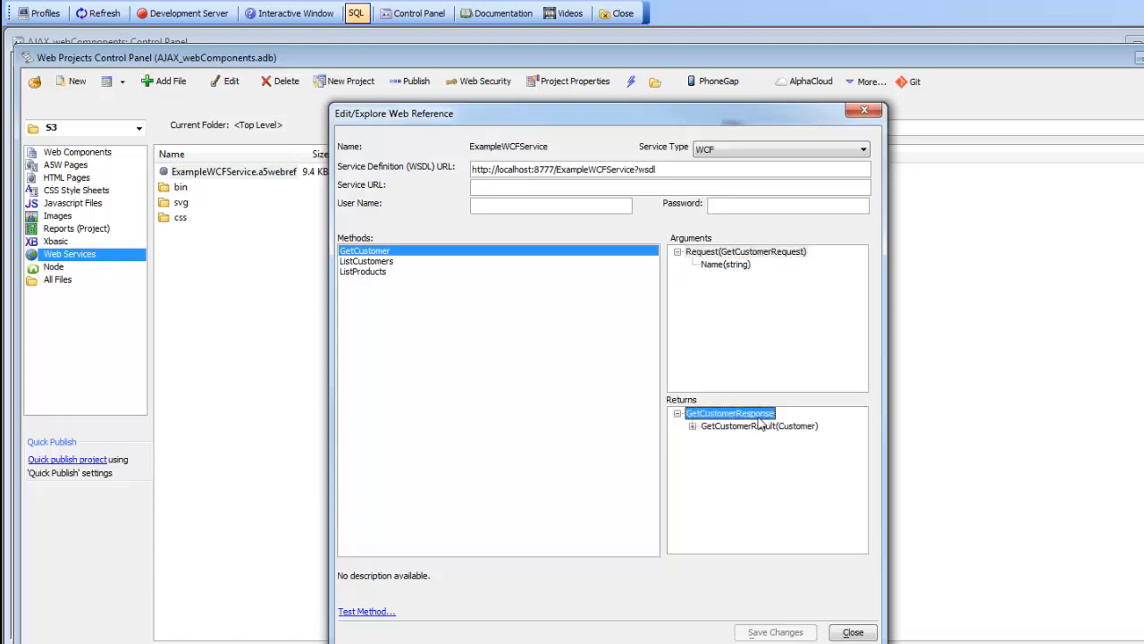
pyautogui.moveTo(692, 436)
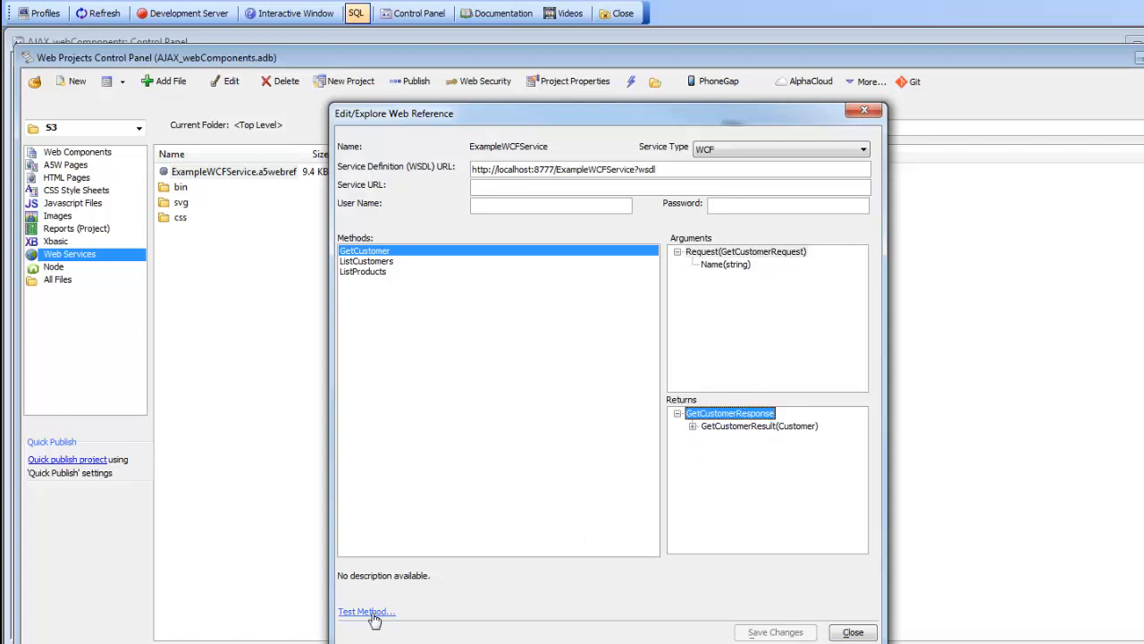
# - Run the generated GetCustomer test script and dismiss its error report
pyautogui.click(368, 611)
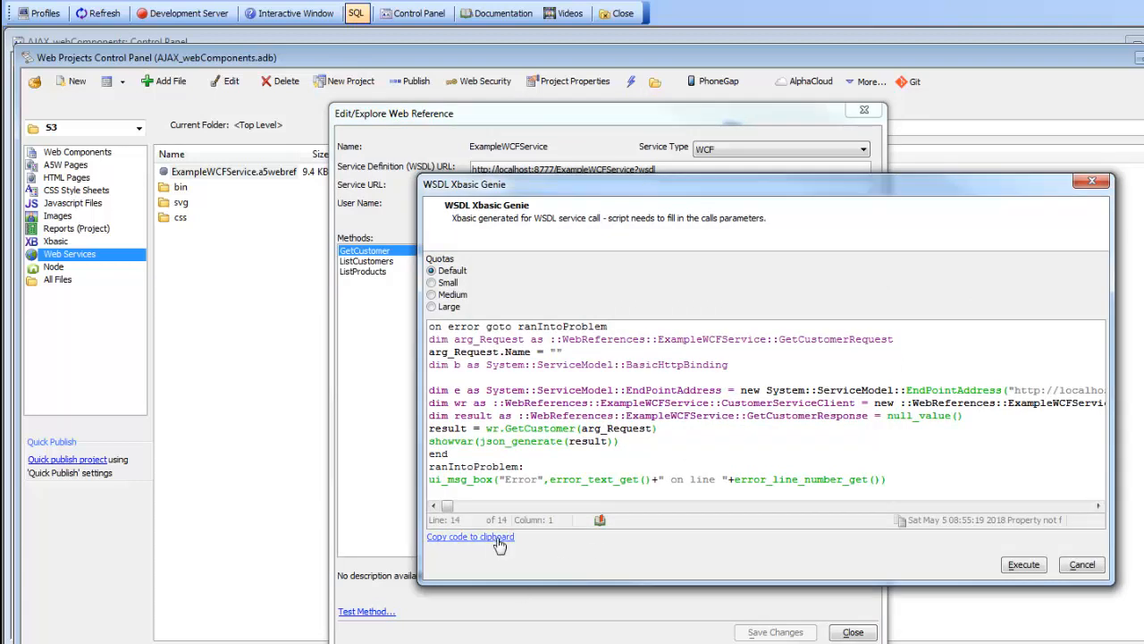
pyautogui.click(1026, 565)
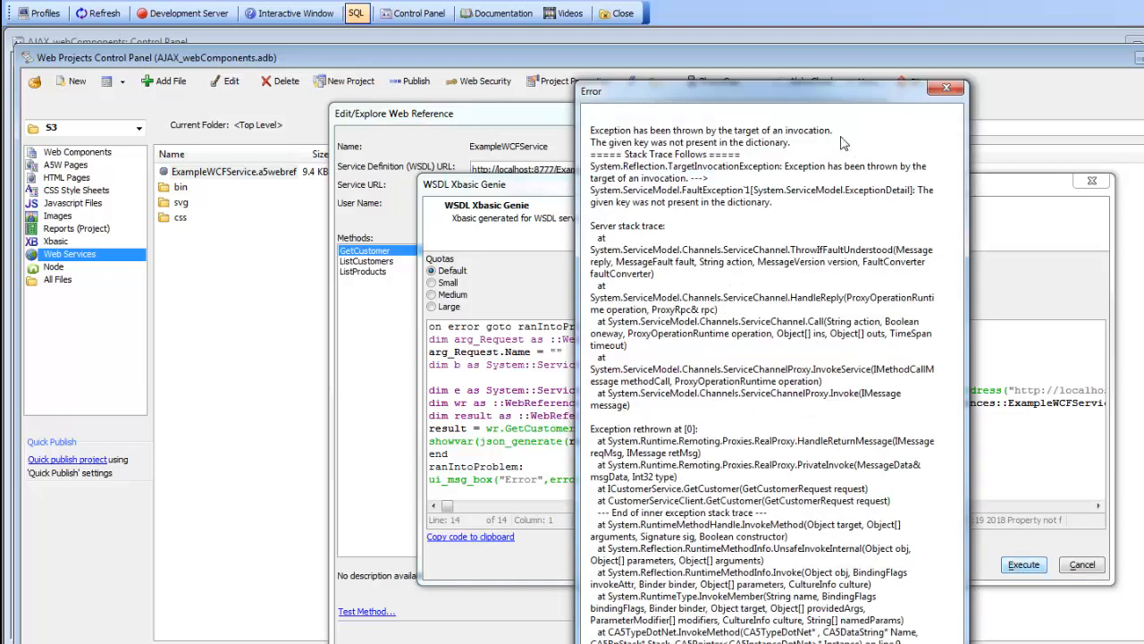
pyautogui.moveTo(700, 350)
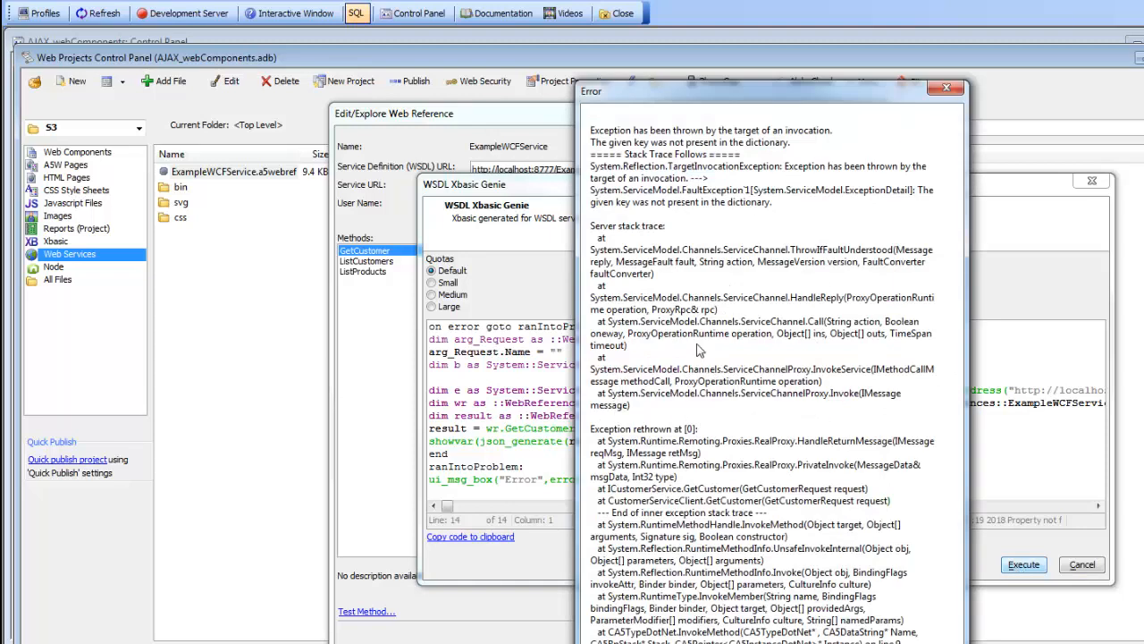
pyautogui.moveTo(944, 90)
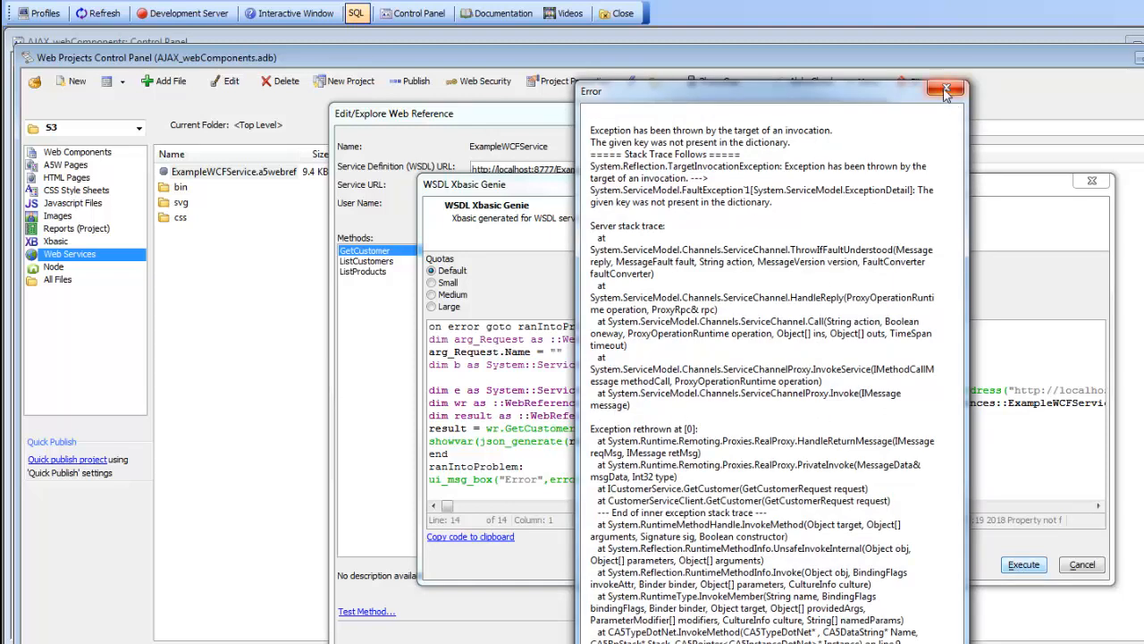
pyautogui.click(945, 88)
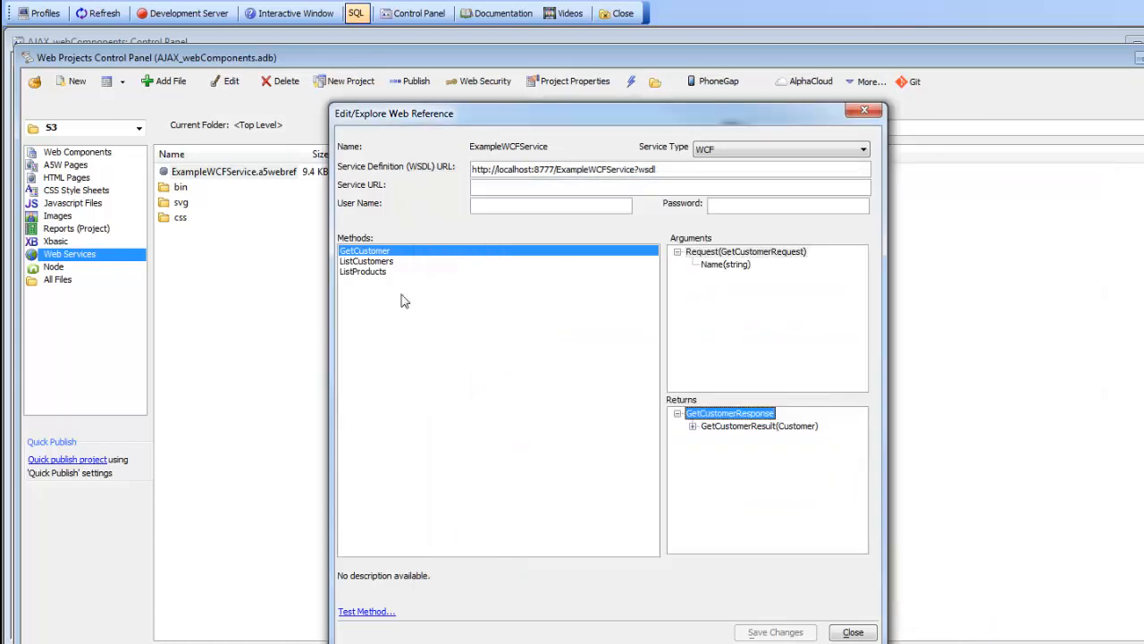
# - Run the ListCustomers test script, returning the three customer names
pyautogui.click(365, 261)
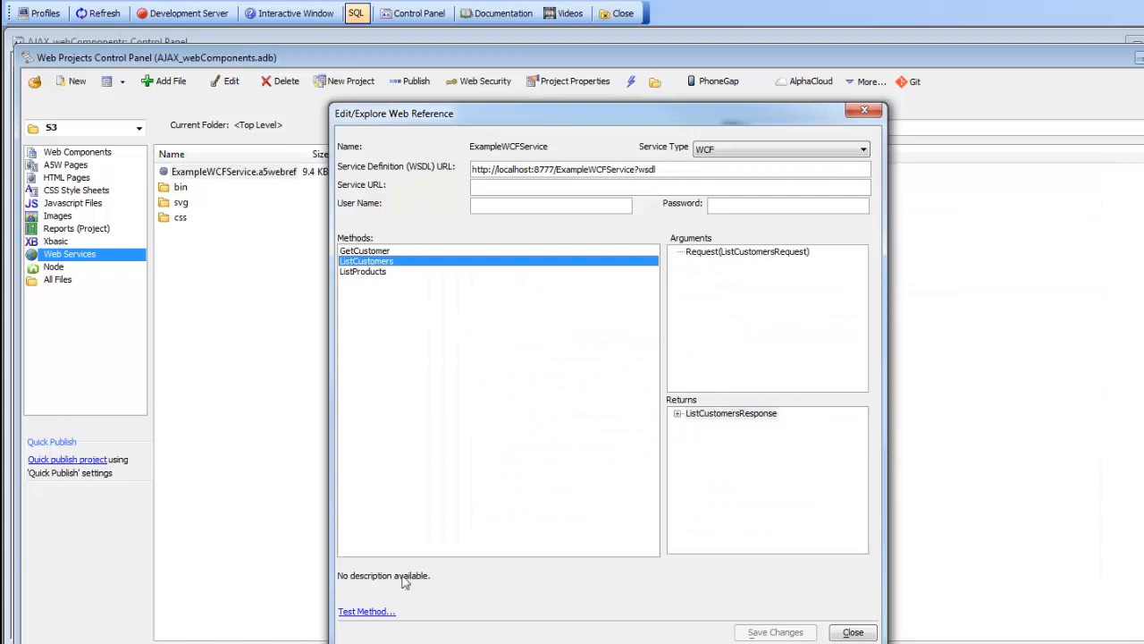
pyautogui.click(368, 612)
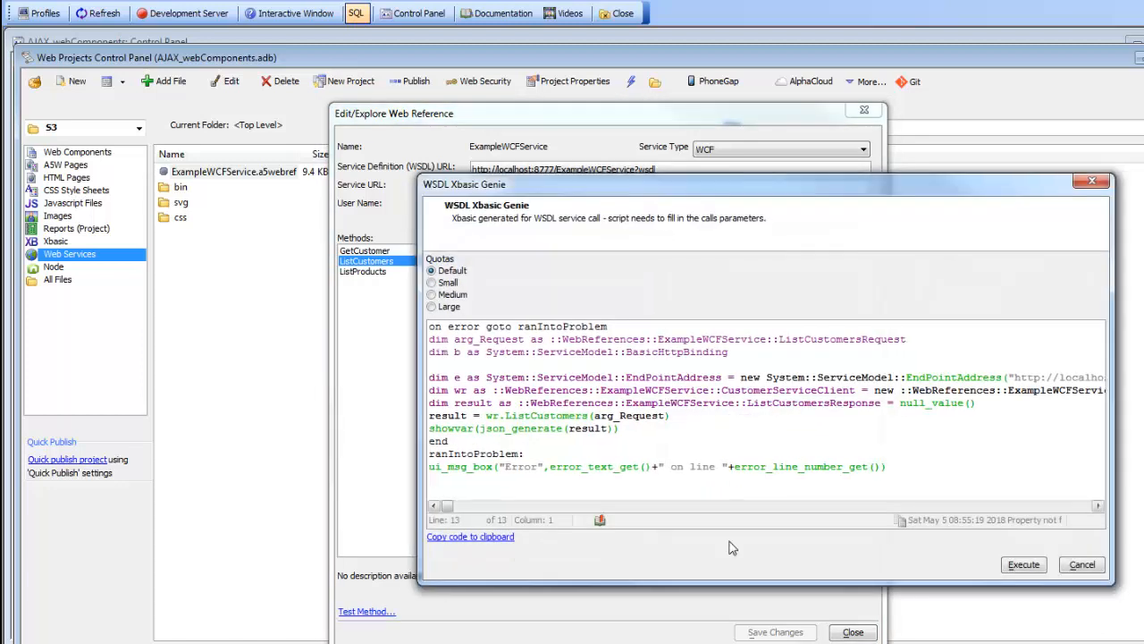
pyautogui.click(1023, 565)
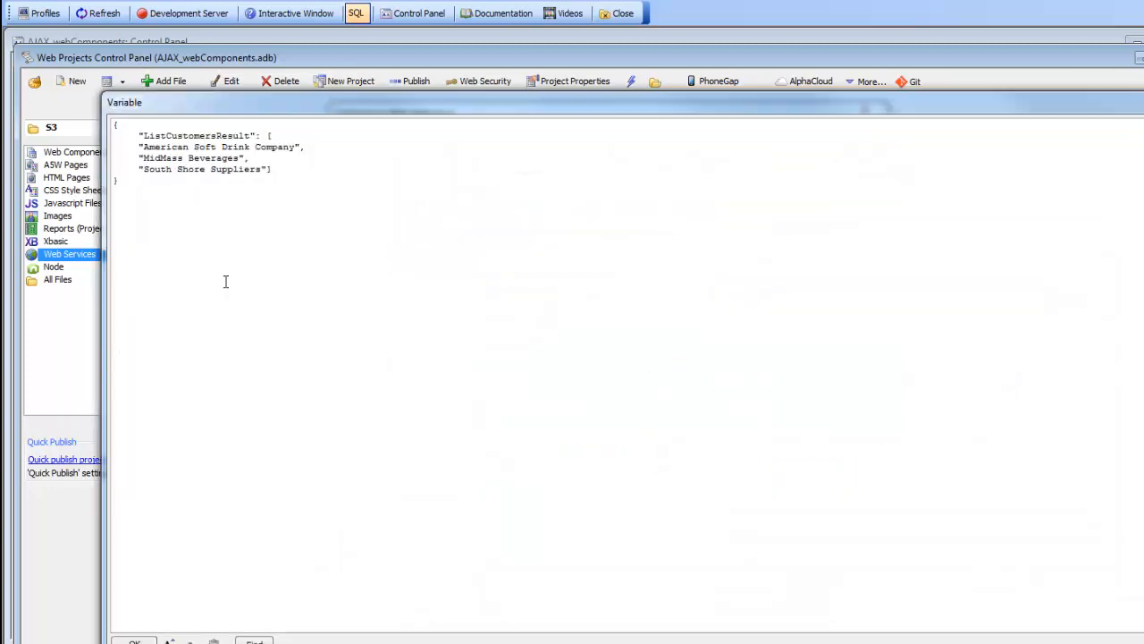